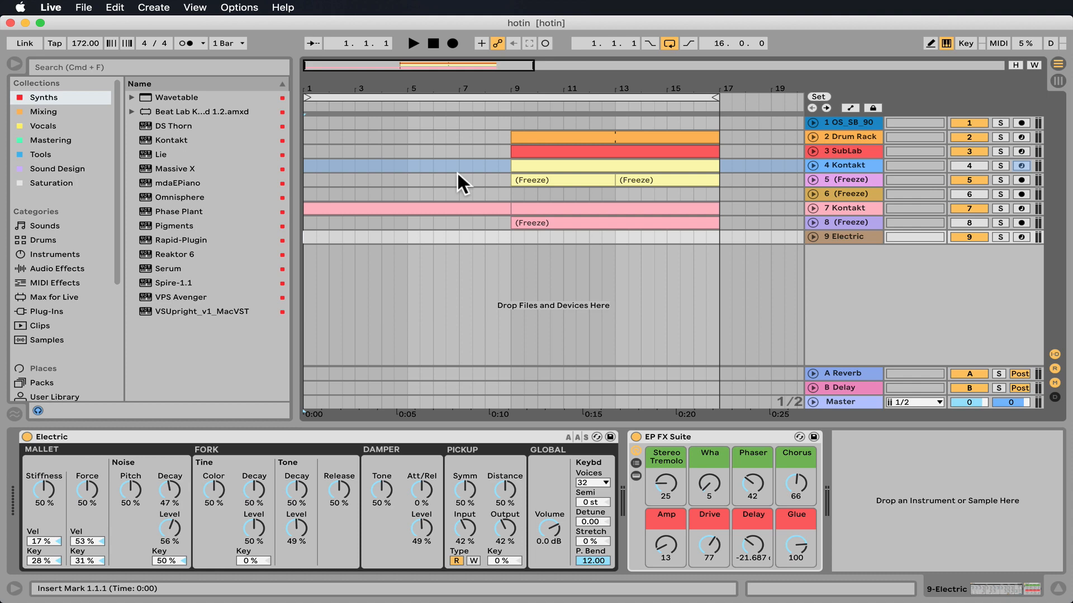
Step: Freeze track 7, the Kontakt track, from its header context menu
click(844, 208)
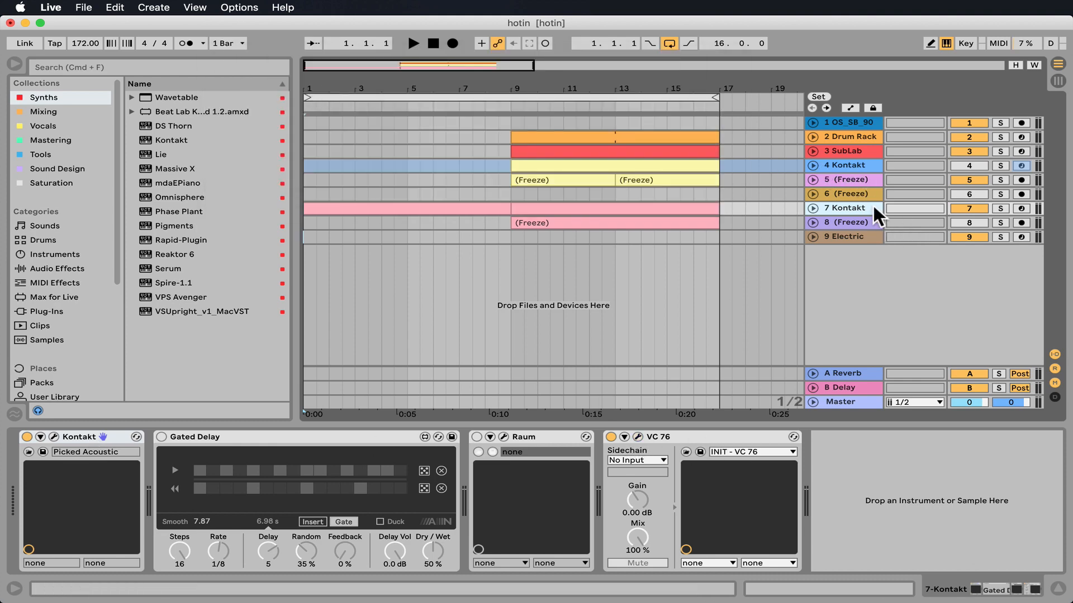
right_click(848, 208)
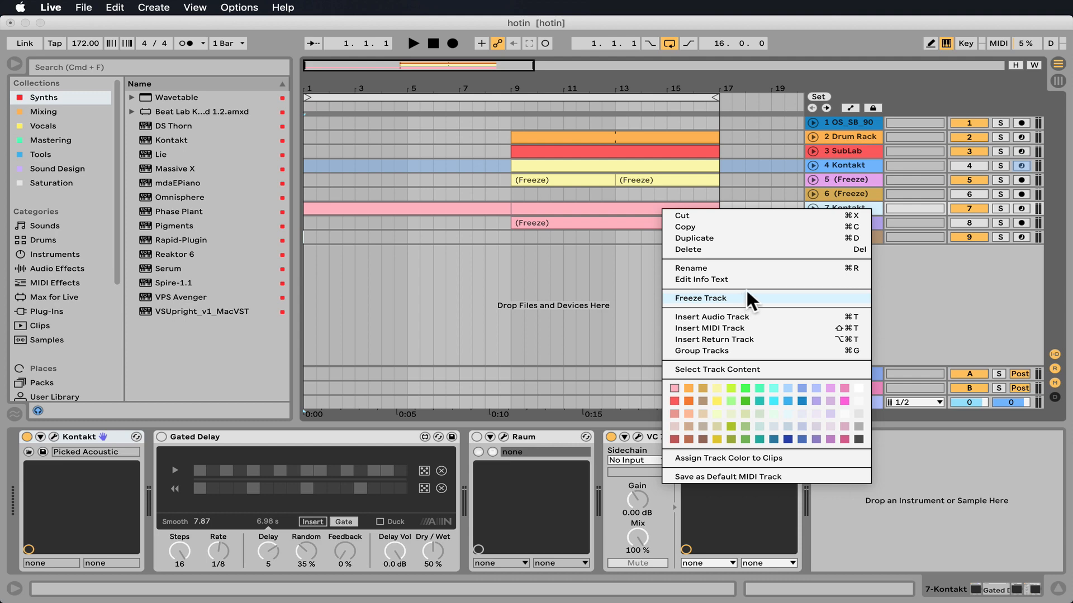
click(700, 298)
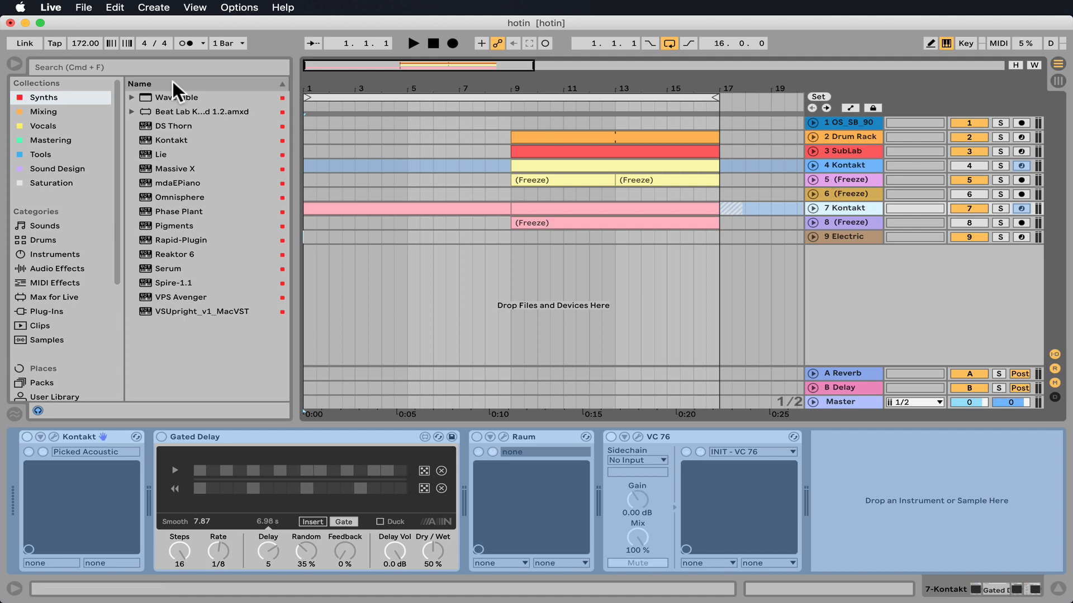
Step: In the File Manager, collect the 14 external files and factory pack file, then save
click(194, 7)
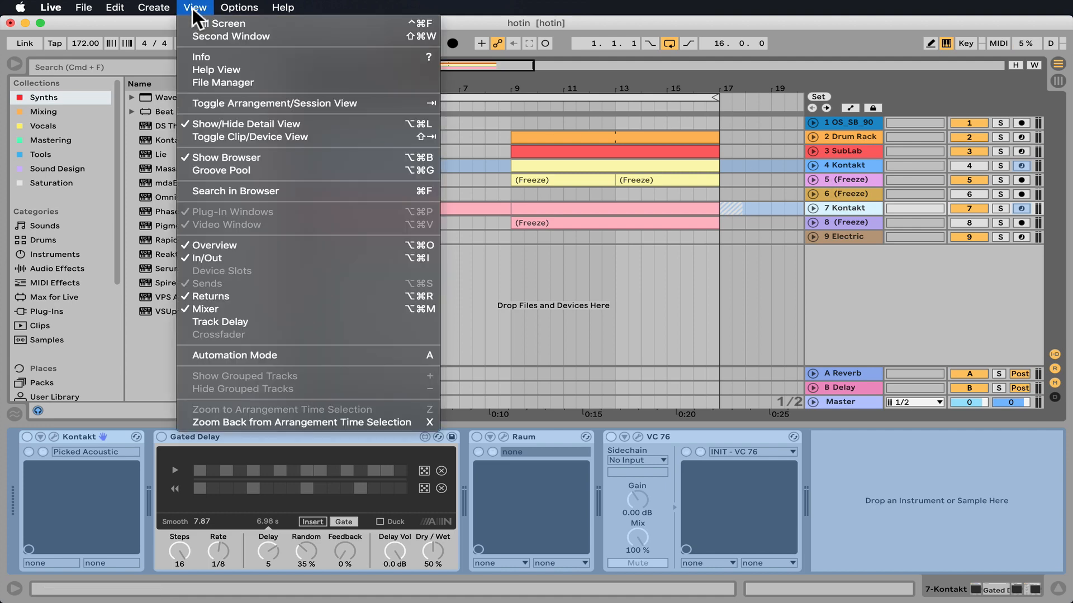
click(223, 83)
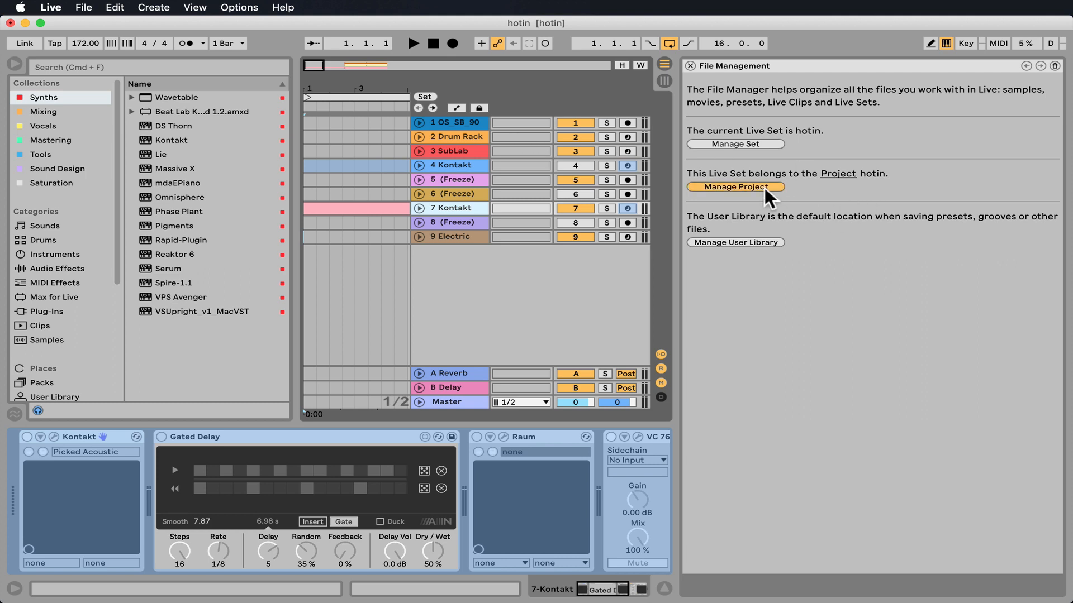
click(735, 187)
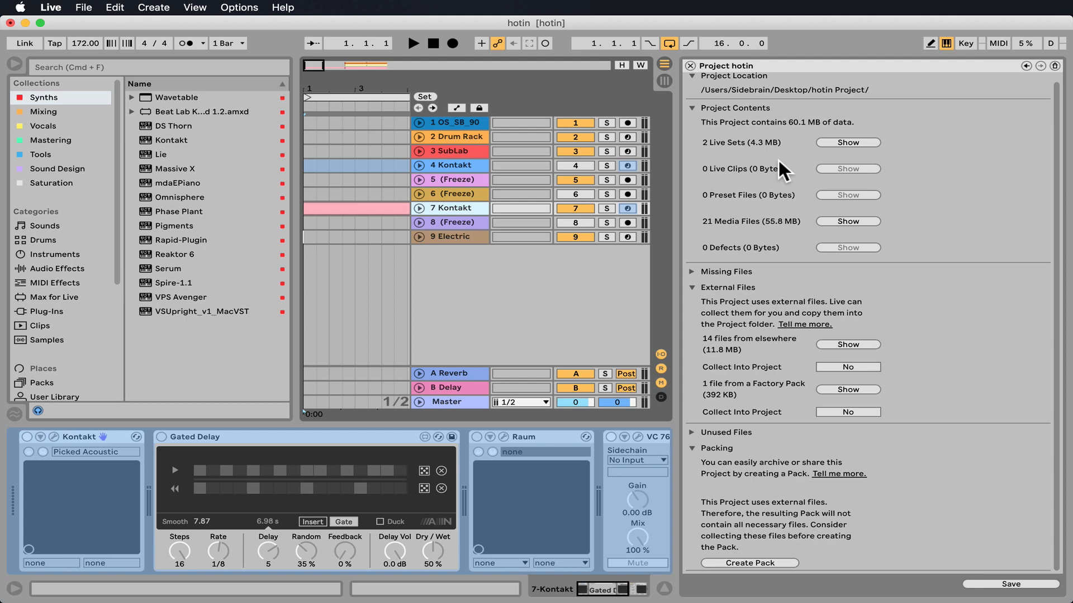
mouse_move(797, 318)
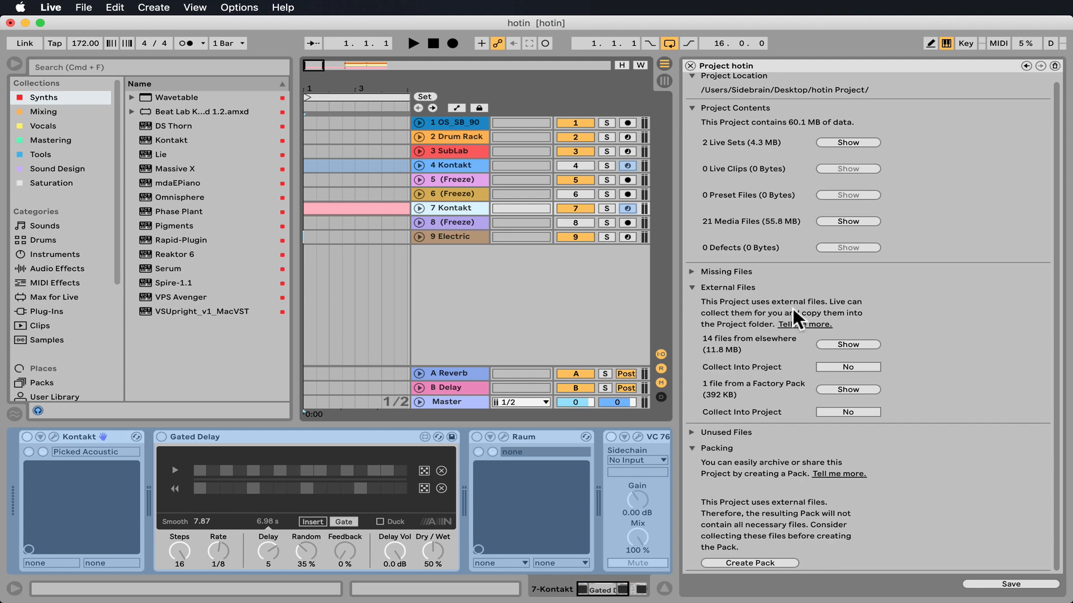
click(847, 367)
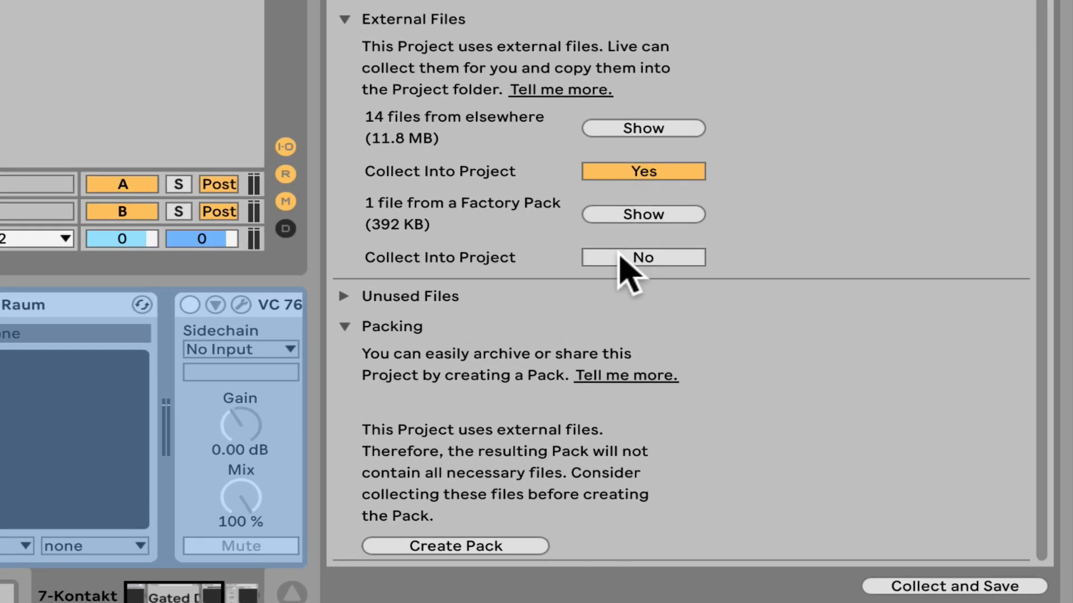
click(643, 258)
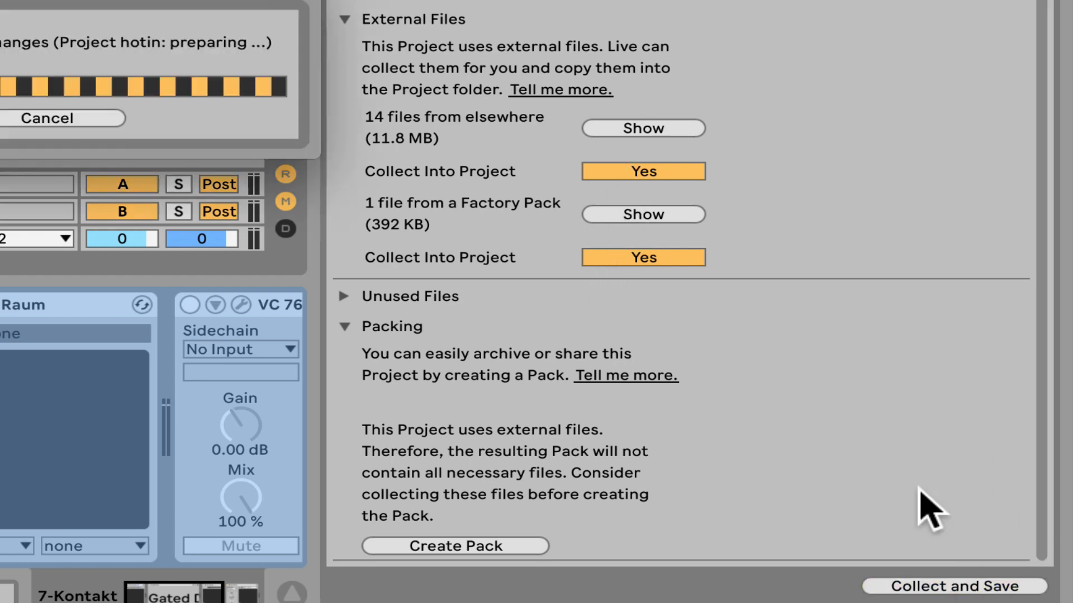
click(955, 585)
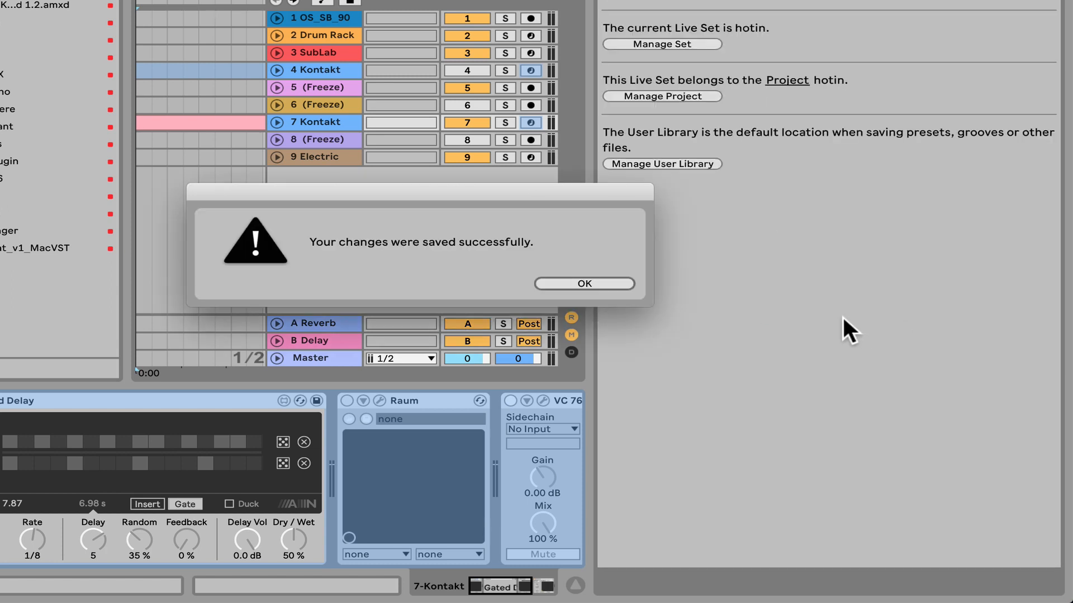
Step: Dismiss the save confirmation and start Create Pack from the Packing section
click(583, 283)
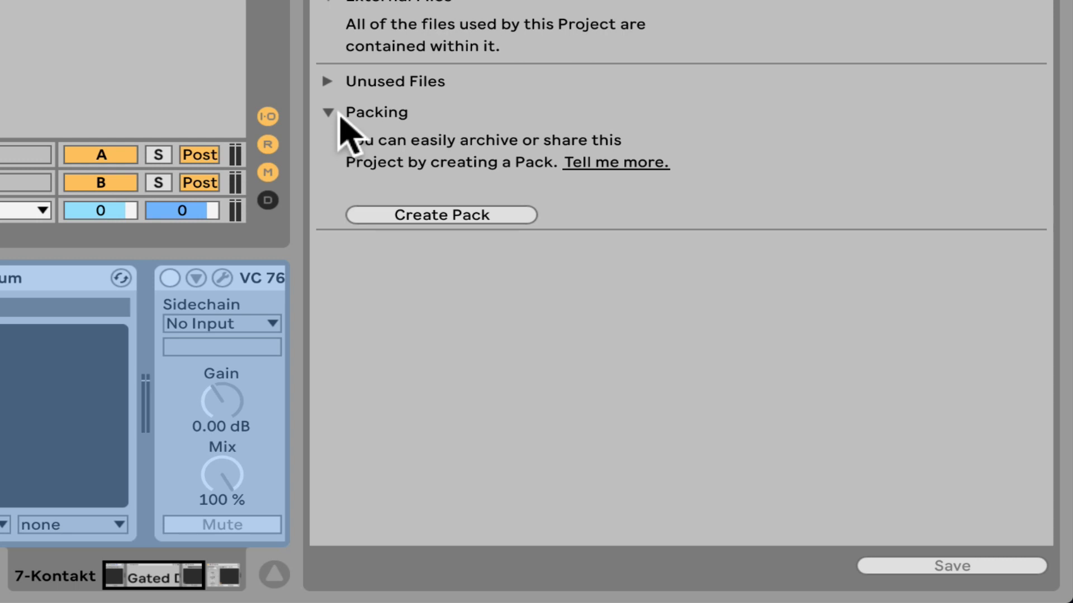
click(330, 111)
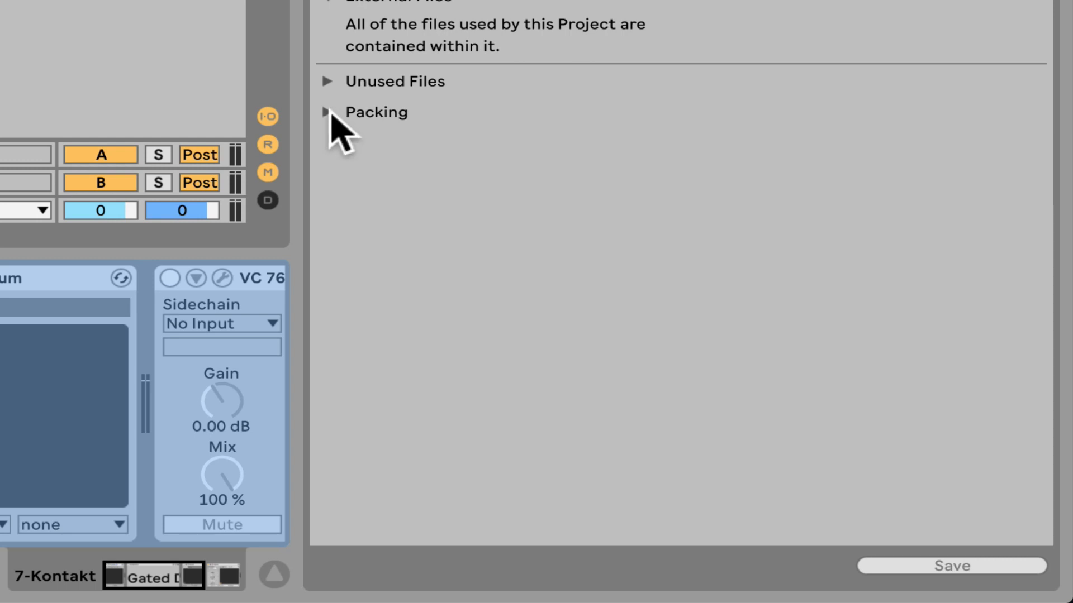
click(327, 112)
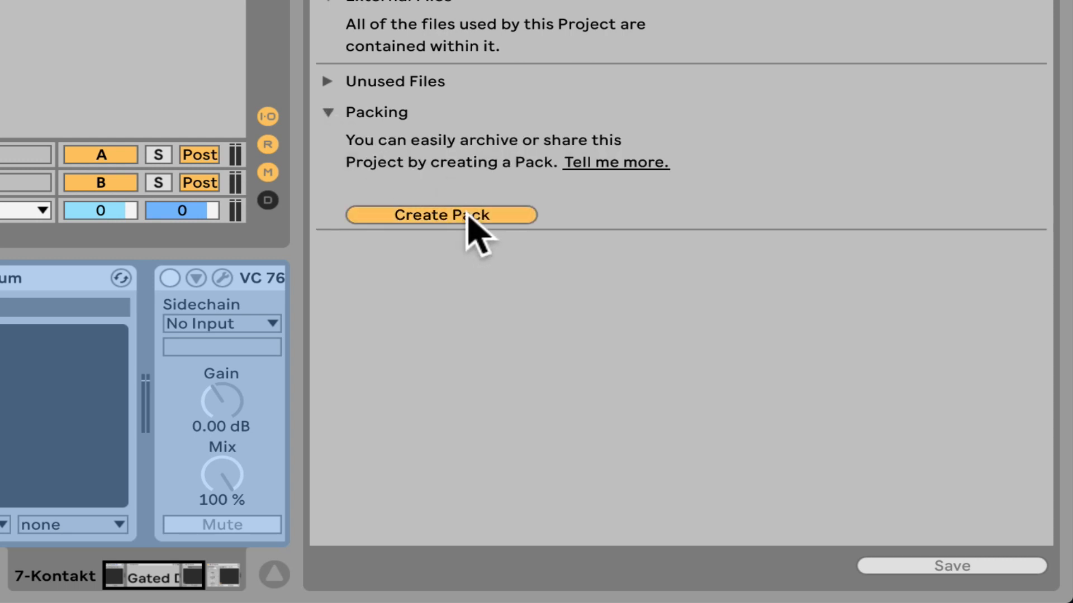
click(440, 215)
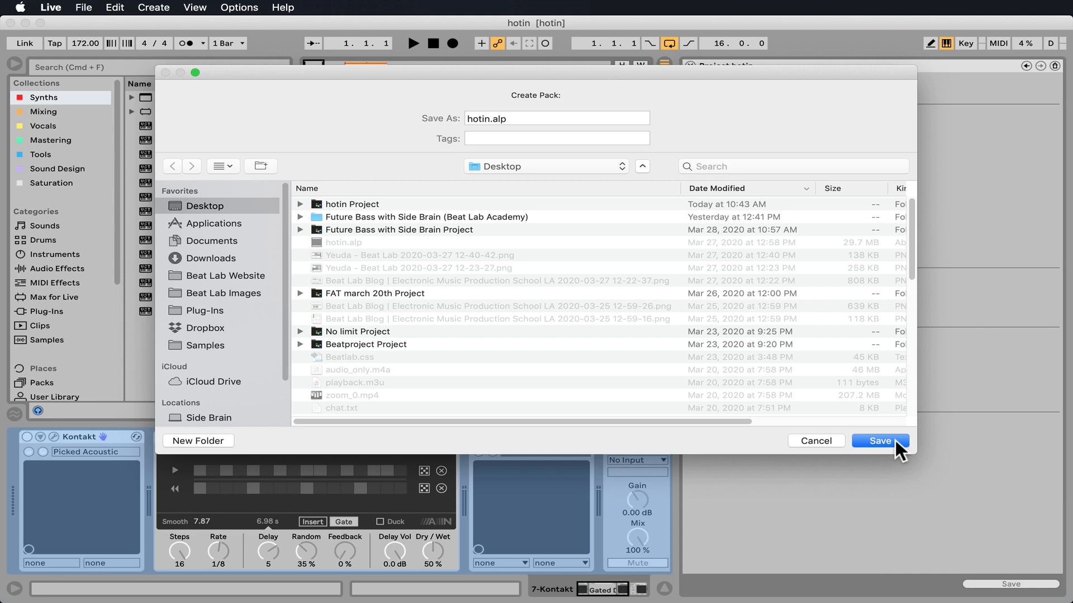
Step: Save hotin.alp to the Desktop, replace the existing file, and acknowledge success
click(880, 441)
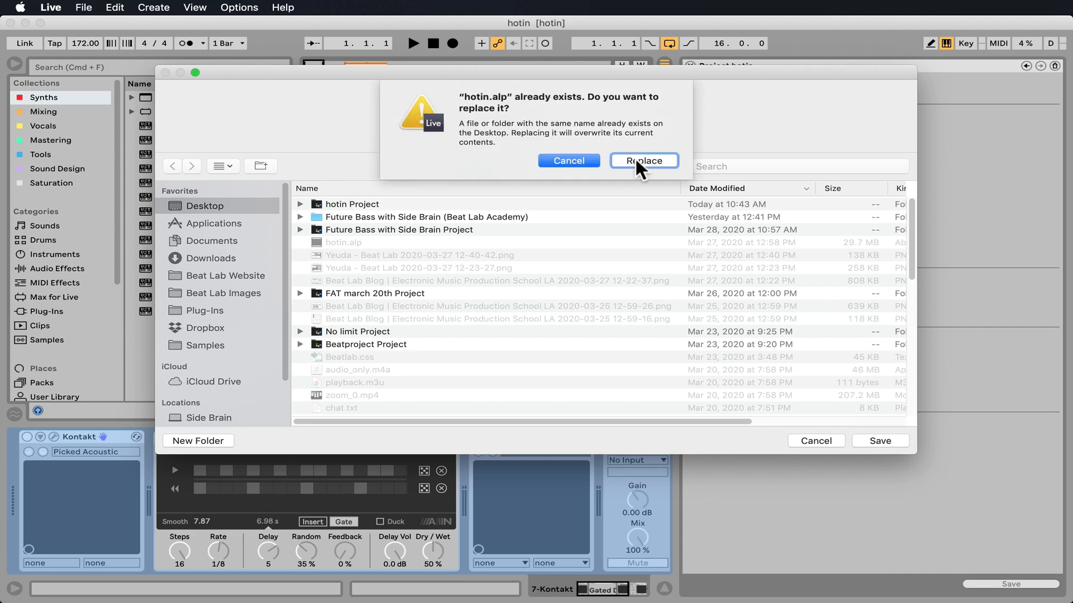
click(644, 161)
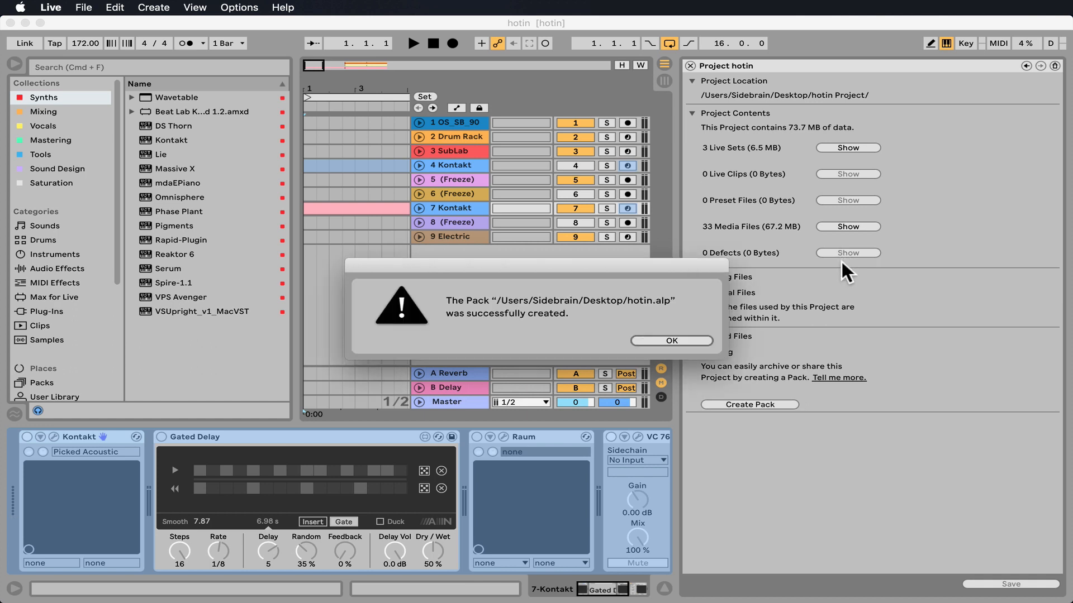
click(671, 340)
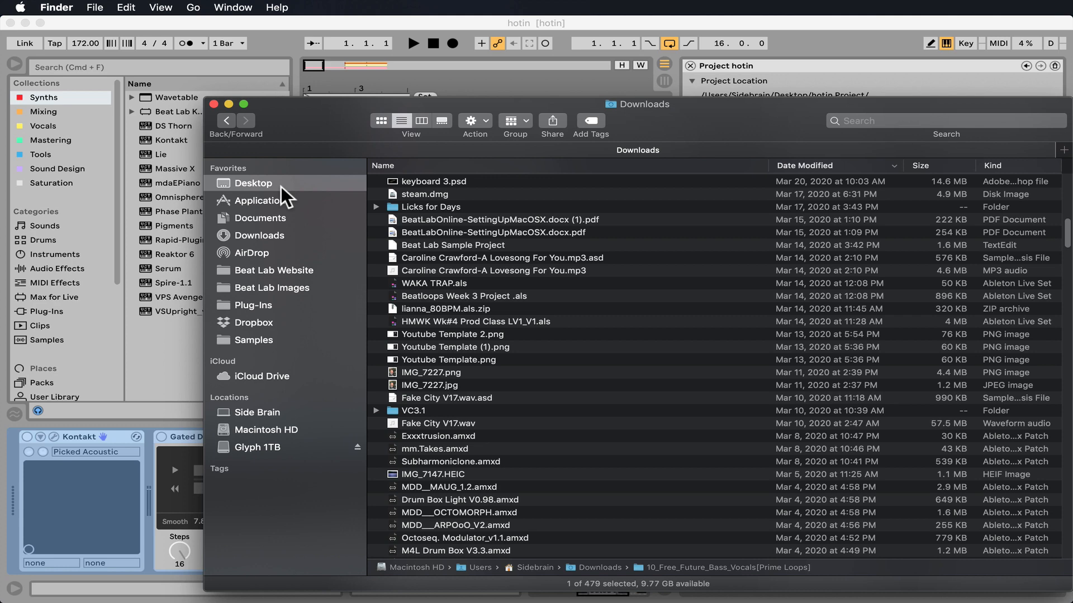
Step: Show the Desktop in Finder to see the new hotin.alp Pack
click(254, 183)
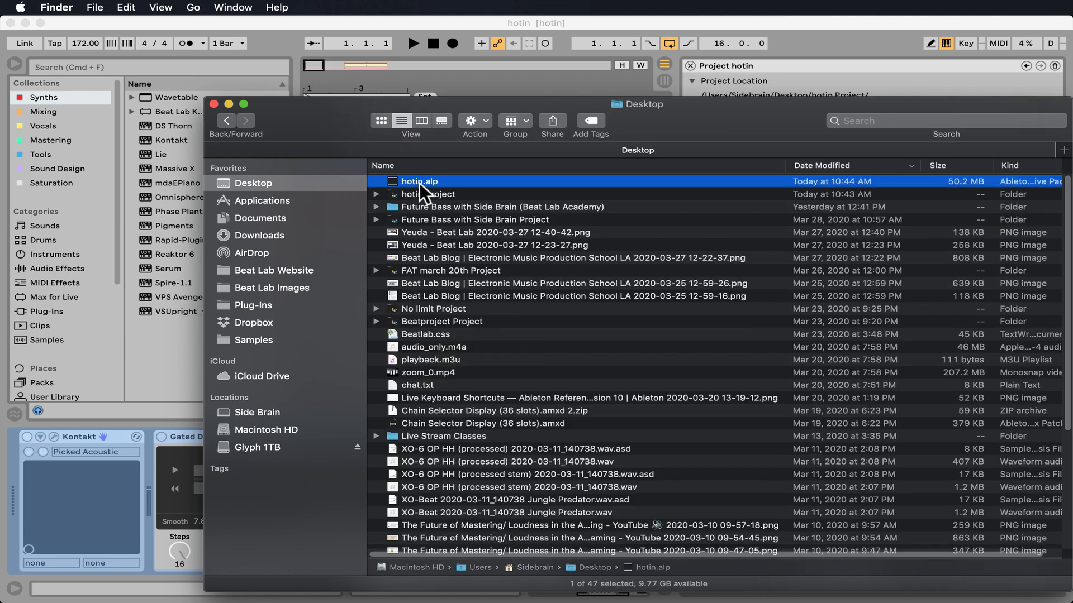
mouse_move(430, 192)
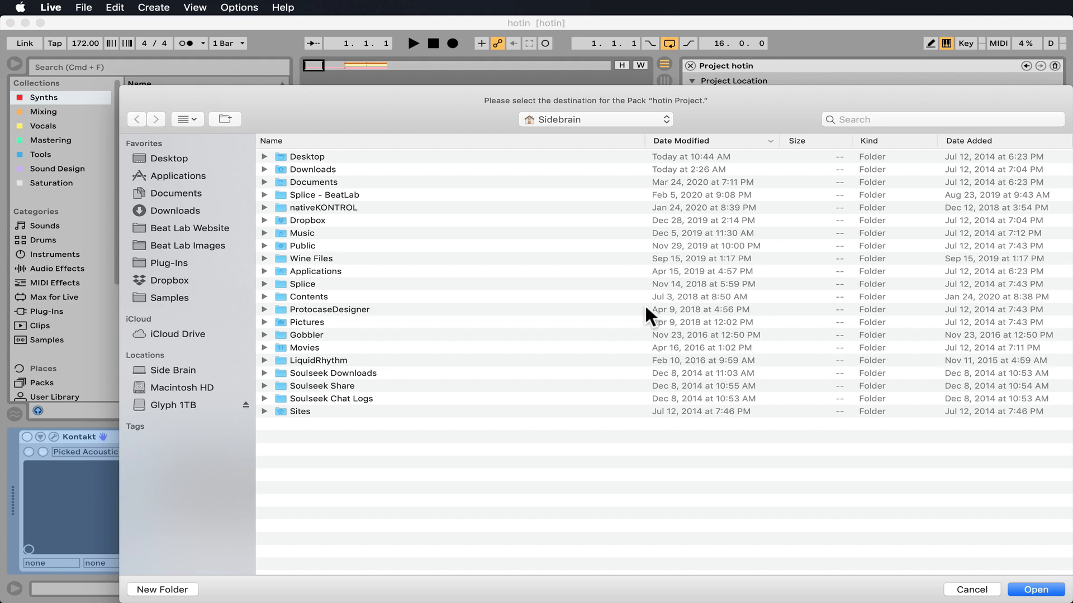
mouse_move(967, 592)
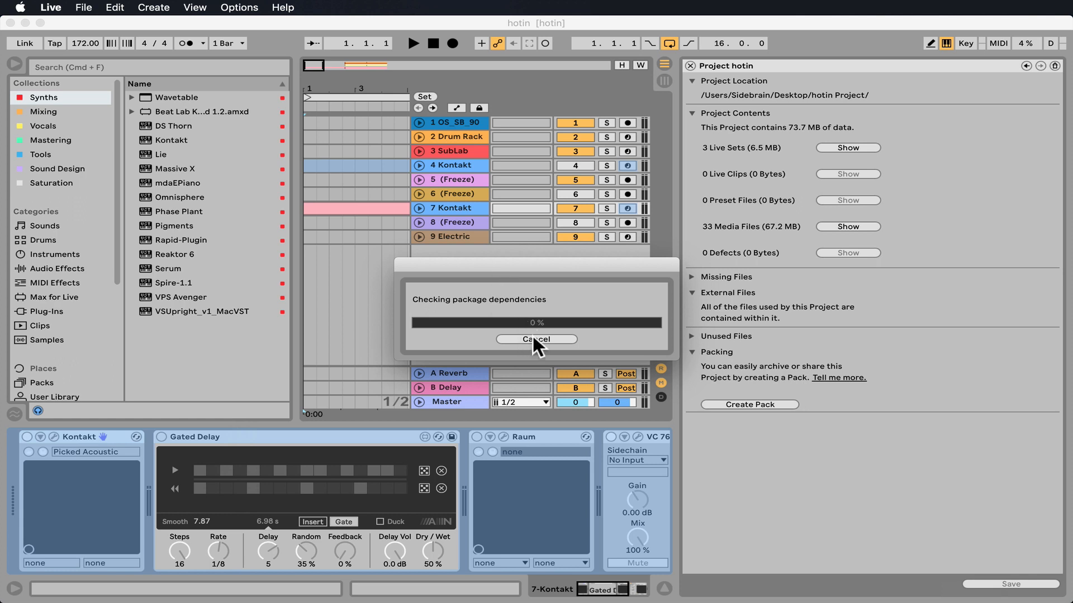
mouse_move(624, 240)
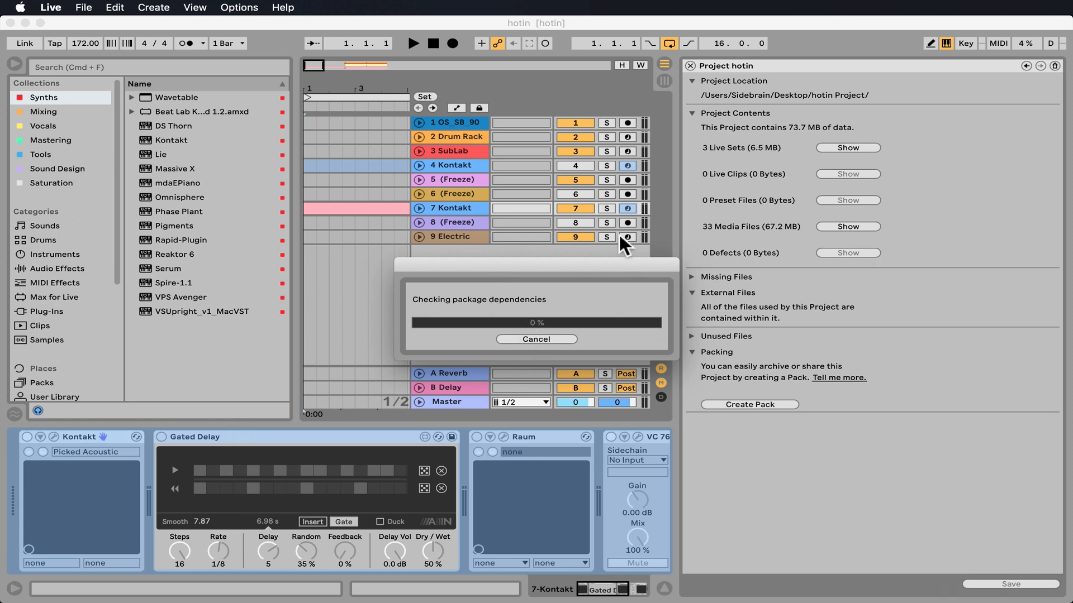